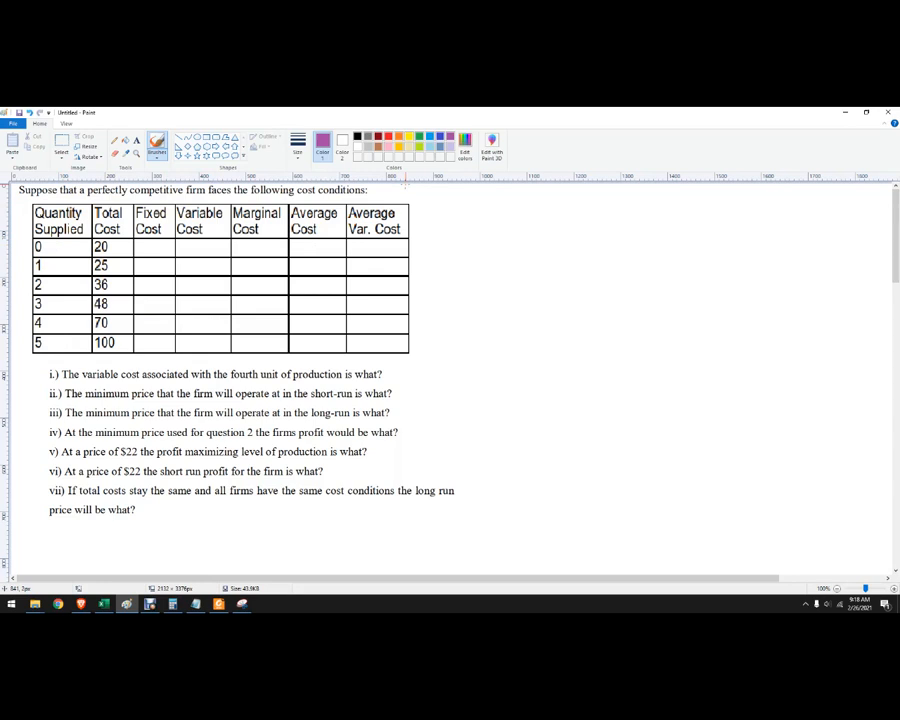
mouse_move(467, 220)
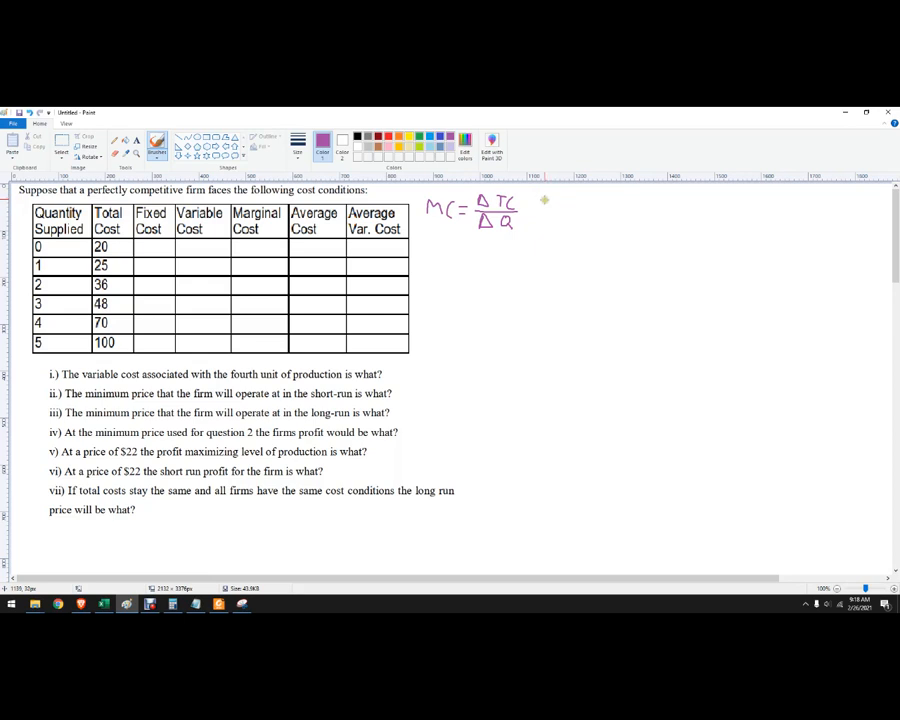
Step: Handwrite ATC = AC = TC/Q below a divider and begin the AVC formula in purple
left_click_drag(537, 200, 534, 290)
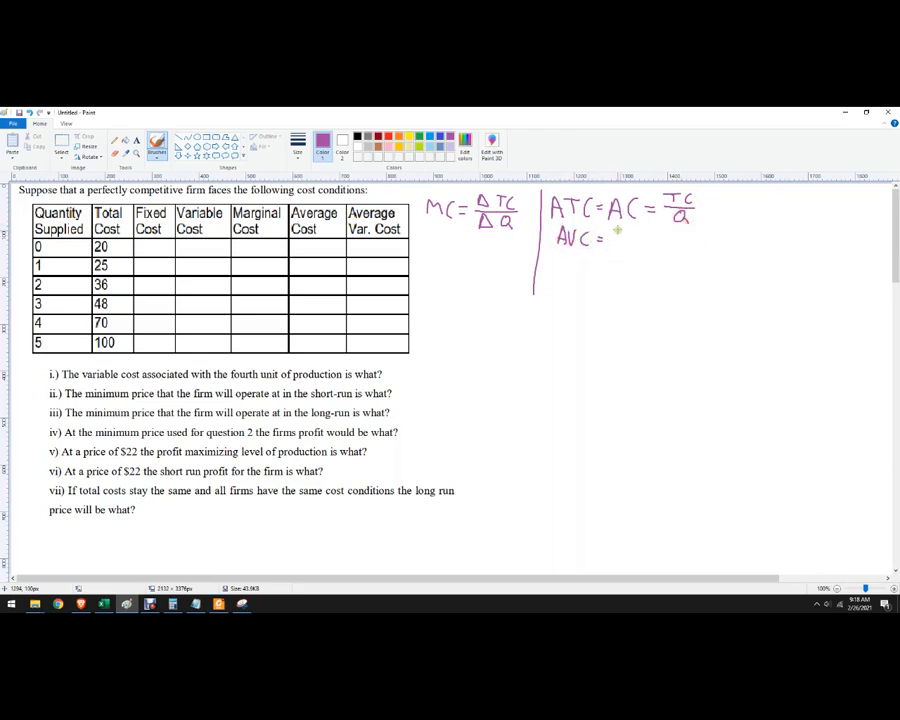
left_click_drag(615, 235, 625, 250)
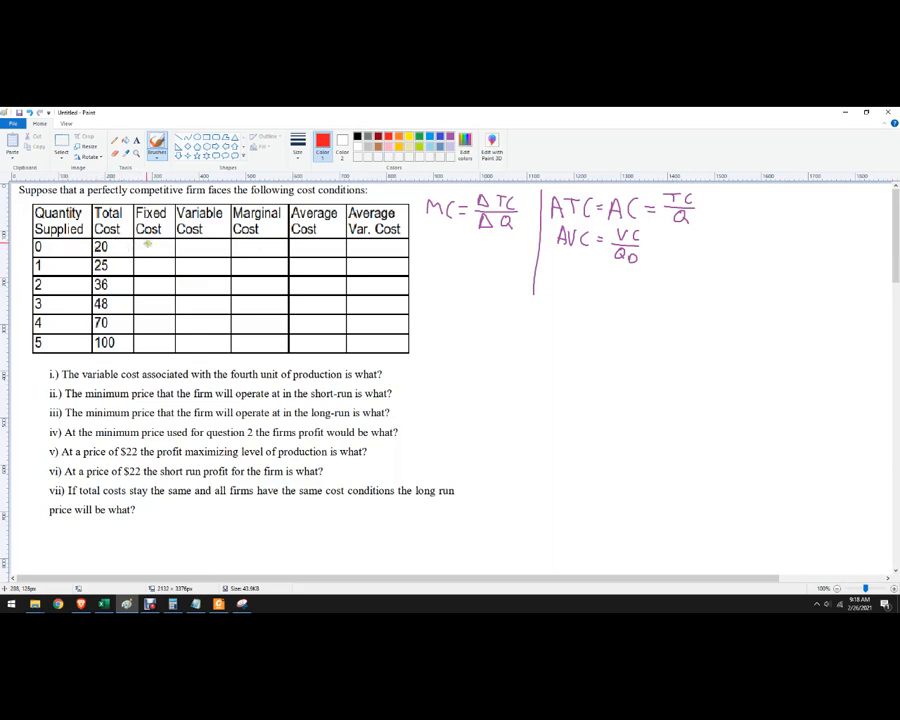
Step: Write 20 in red in each Fixed Cost cell after completing AVC = VC/Q
type("20")
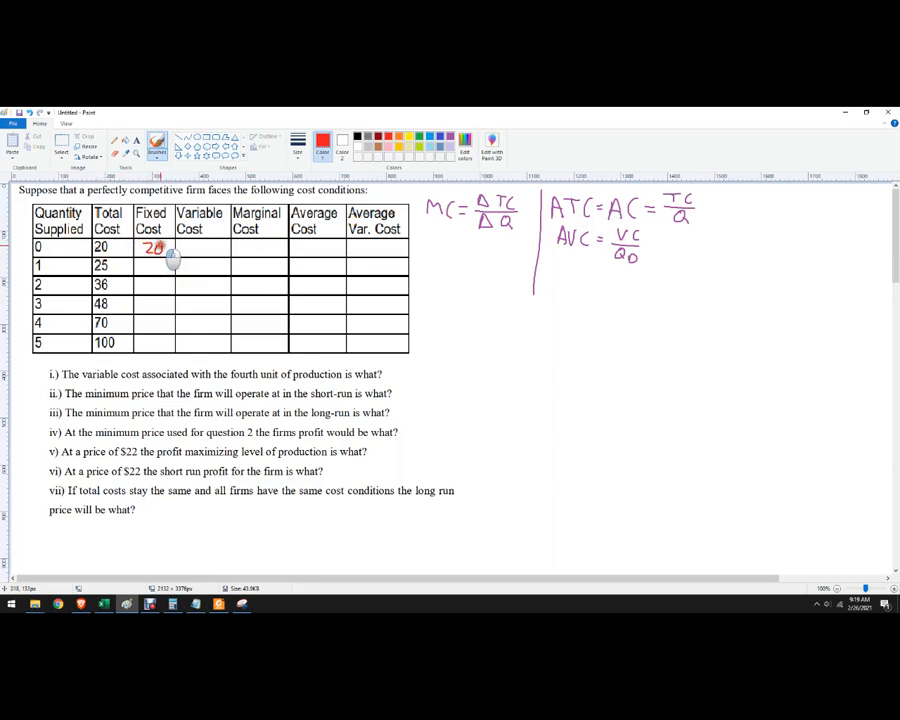
type("20")
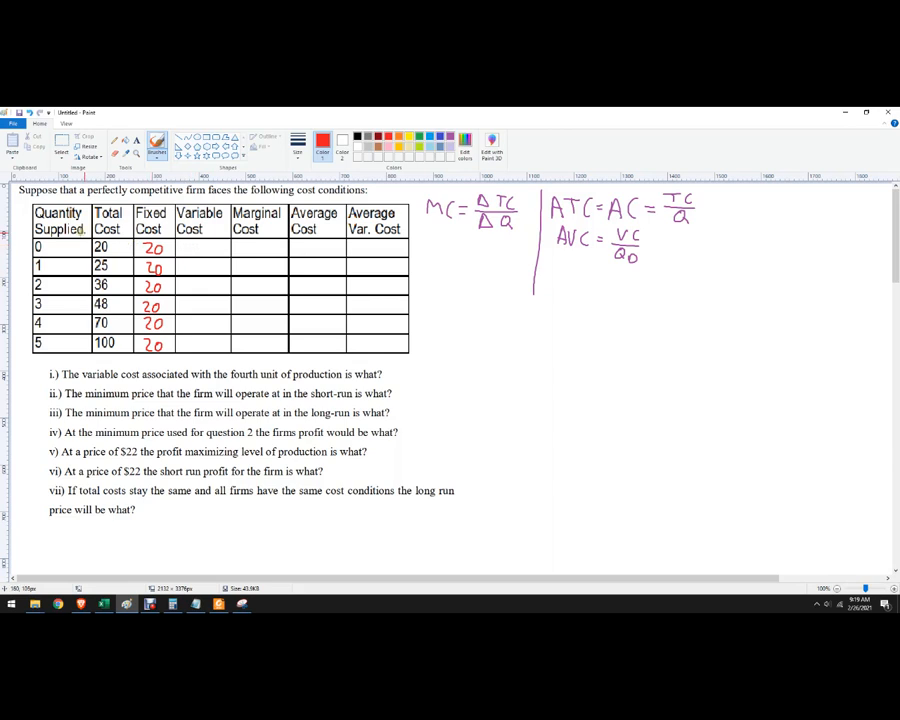
Step: Write red variable costs 0, 5, 16, 28, 50 and 80 down the Variable Cost column
left_click(199, 247)
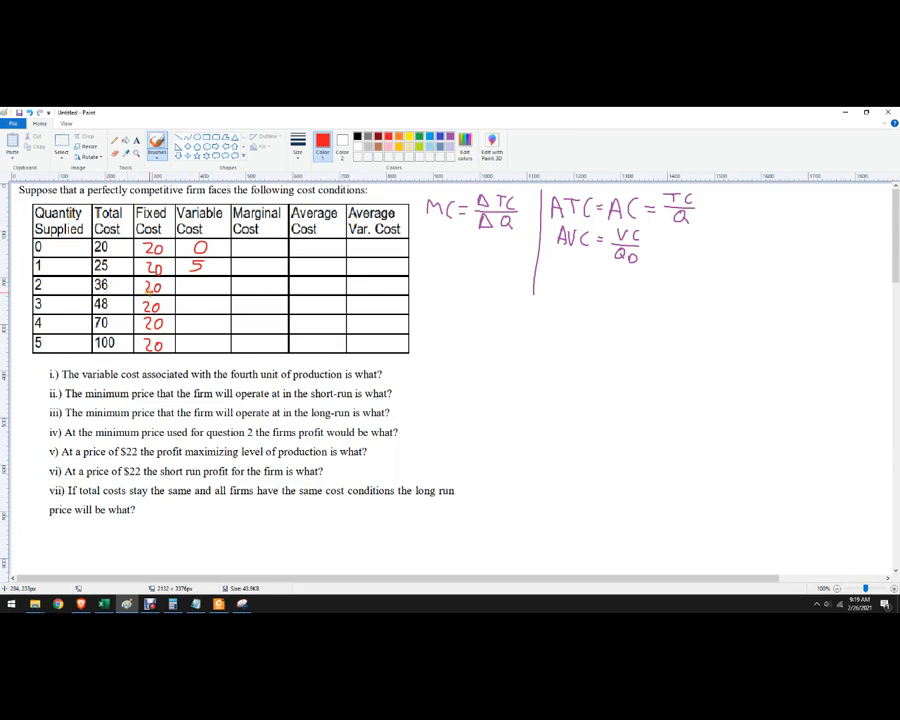
mouse_move(150, 293)
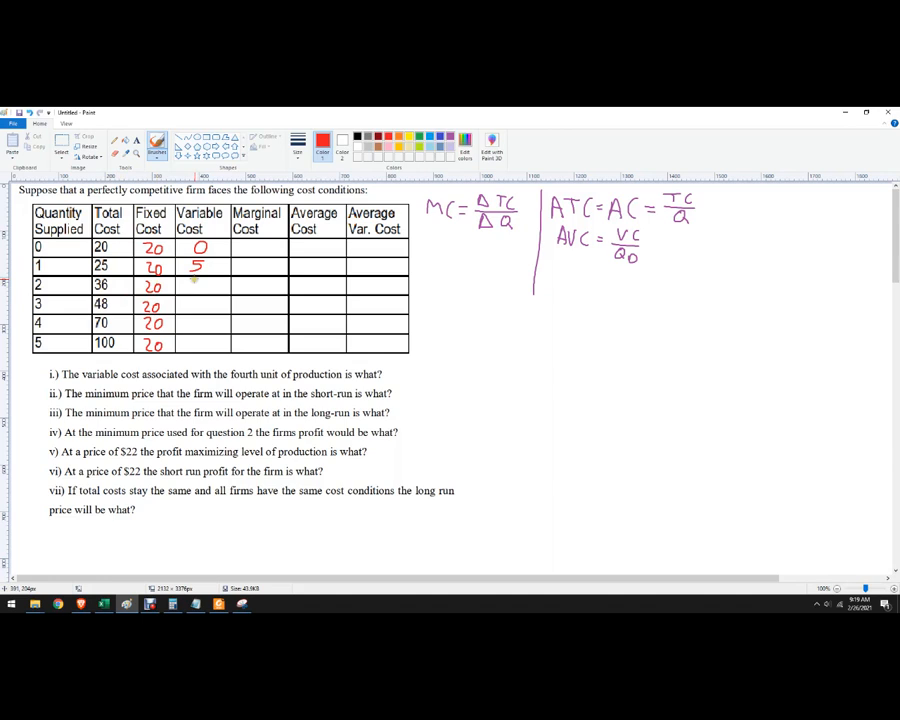
type("16")
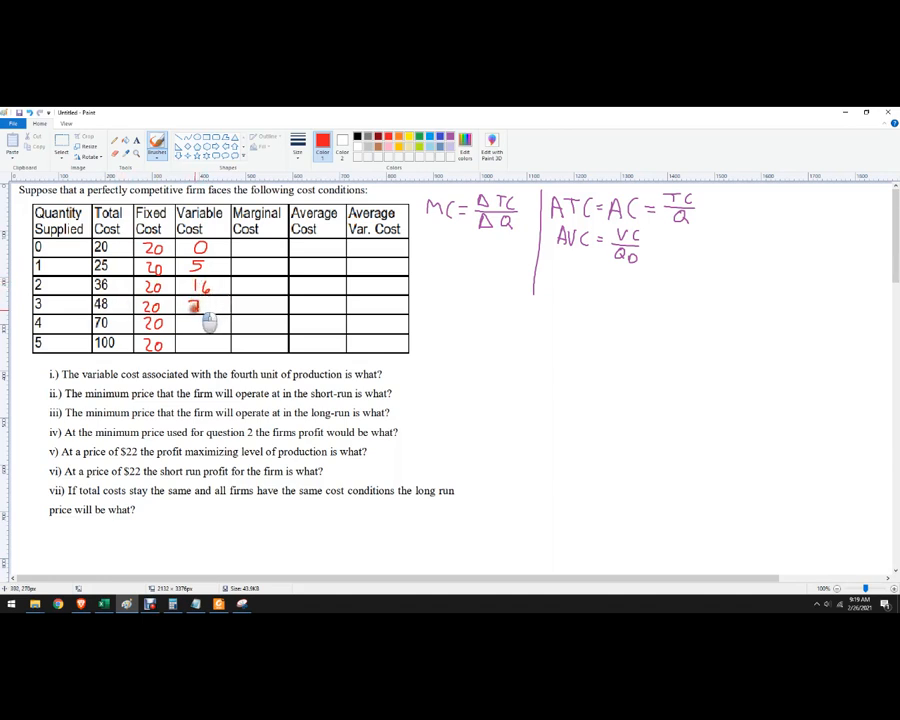
type("27")
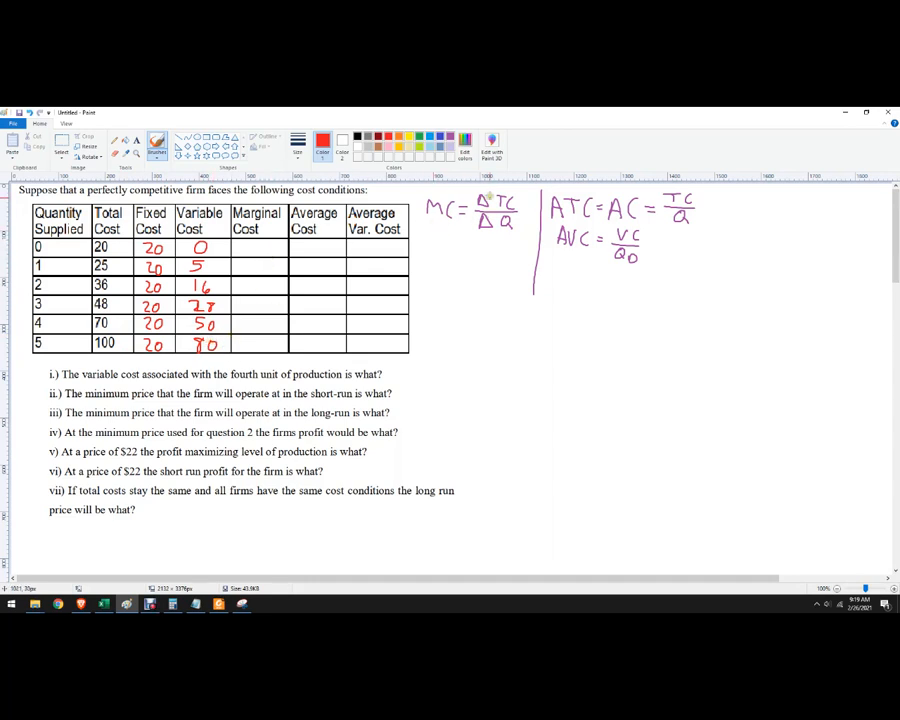
mouse_move(188, 255)
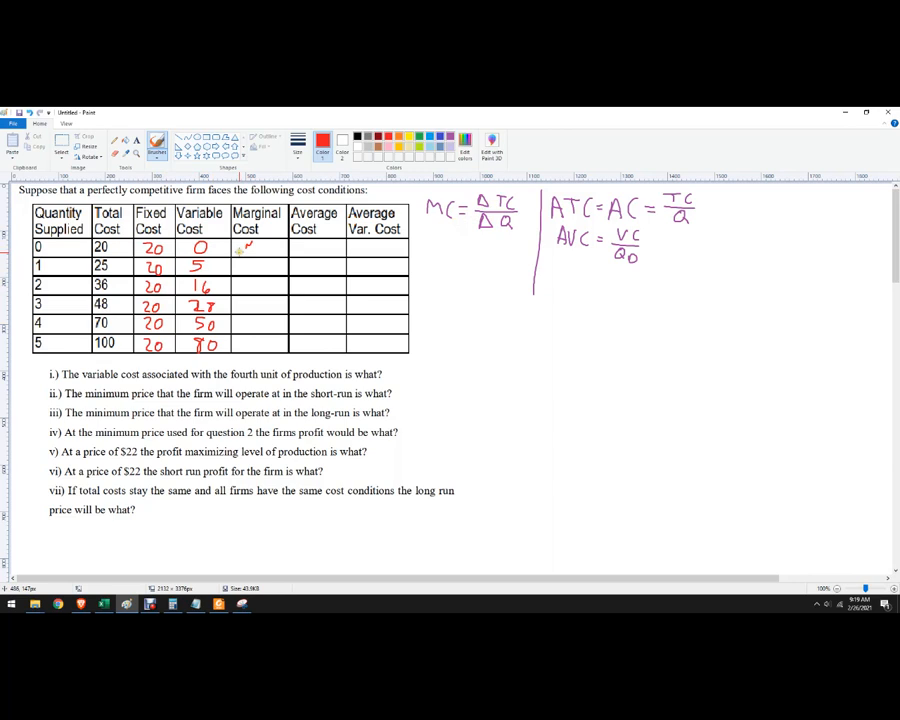
Step: Write N/A in row 0's per-unit cost cells and marginal costs 5, 11, 12, 22
type("N")
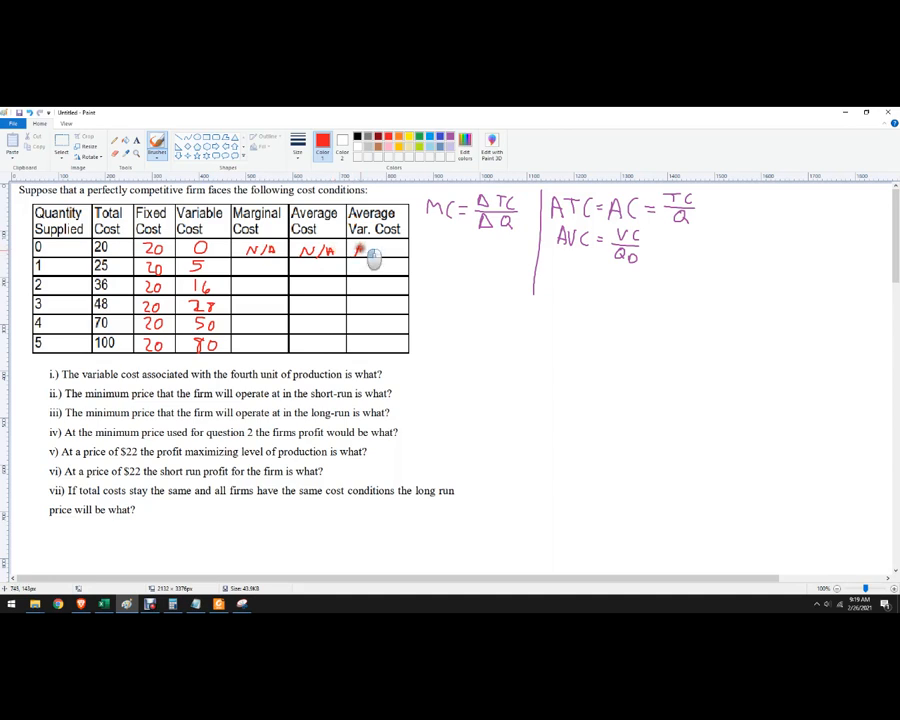
type("N/A")
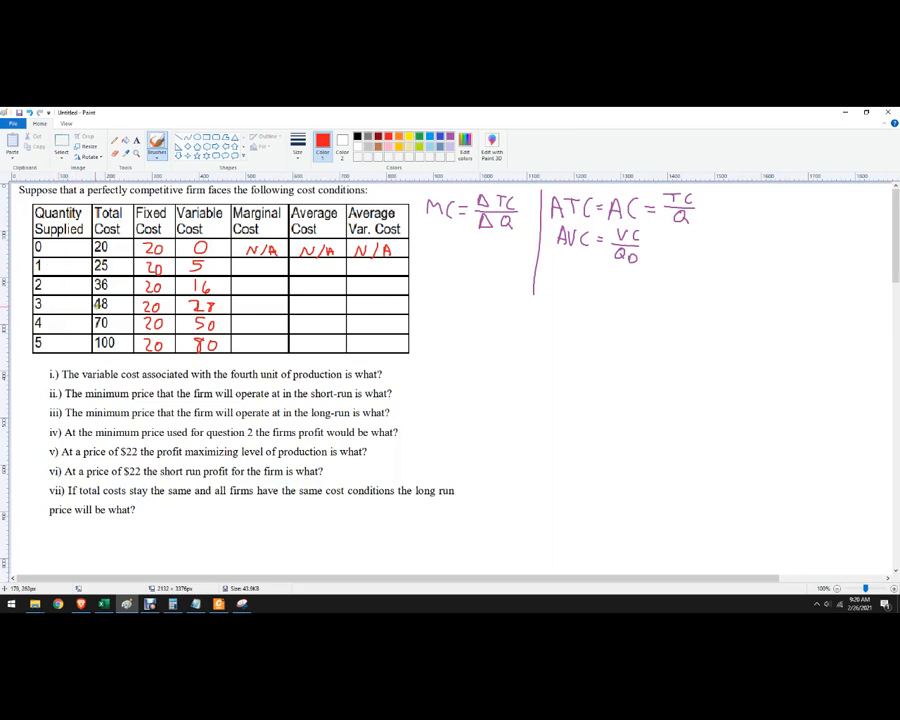
mouse_move(457, 249)
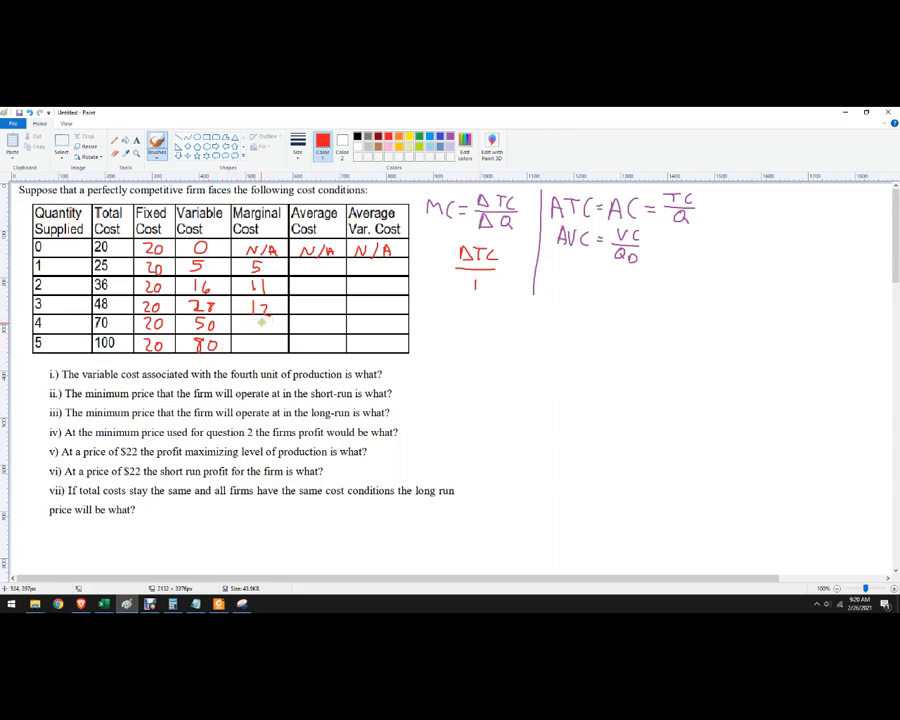
type("22")
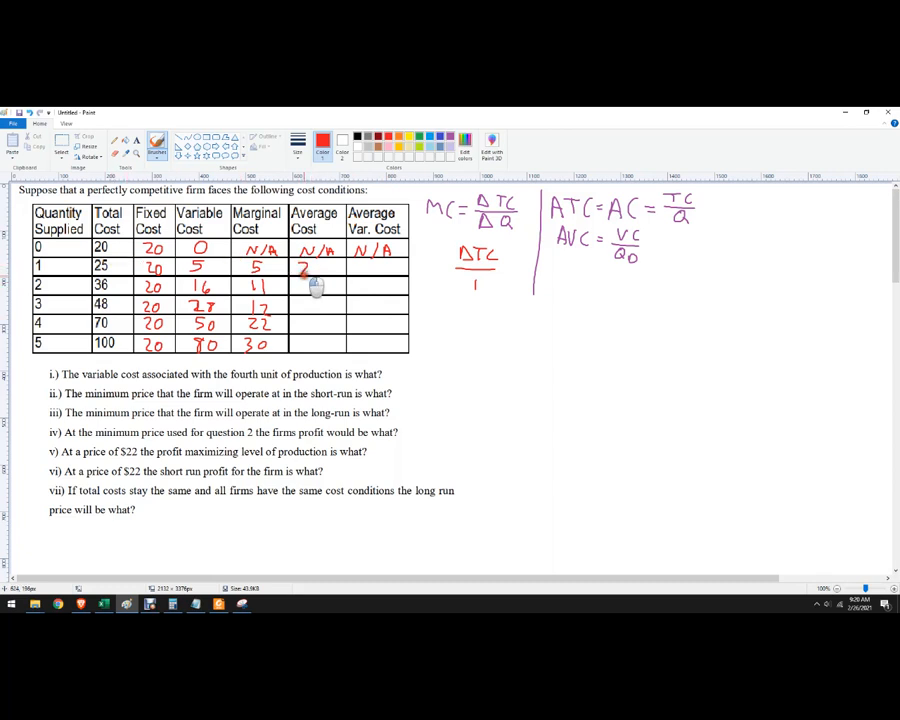
Step: Write marginal cost 30 for row 5 and average costs for rows 1–3, including 18 and 16
type("75")
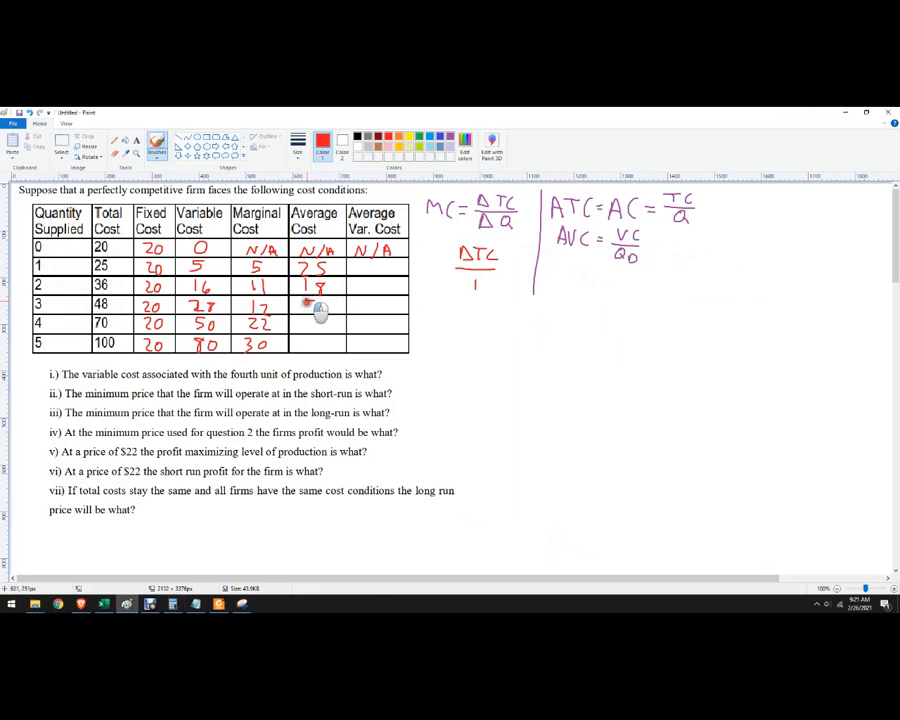
mouse_move(310, 306)
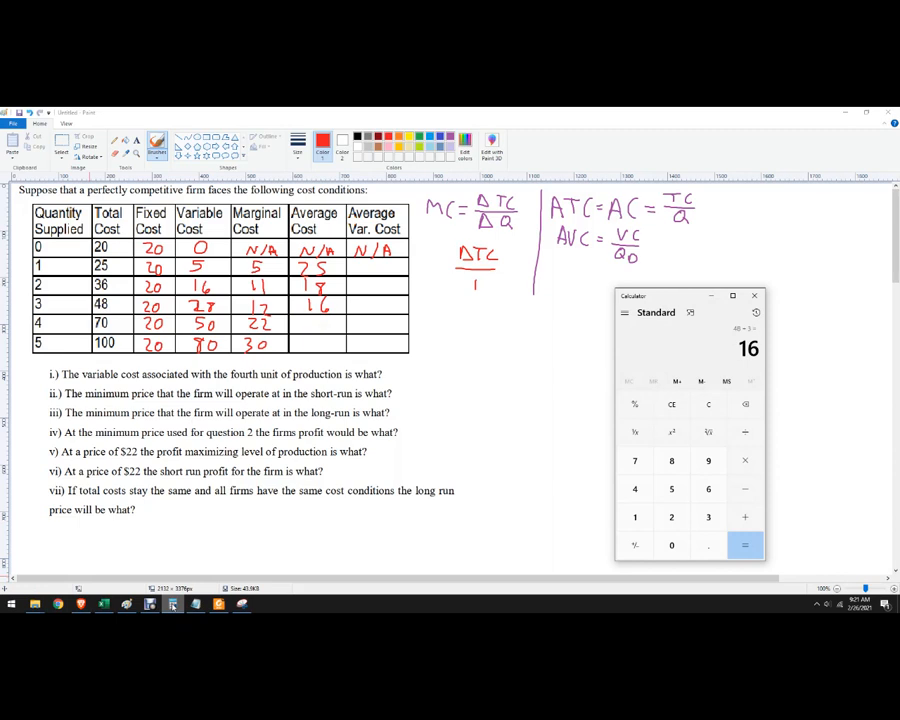
left_click(744, 545)
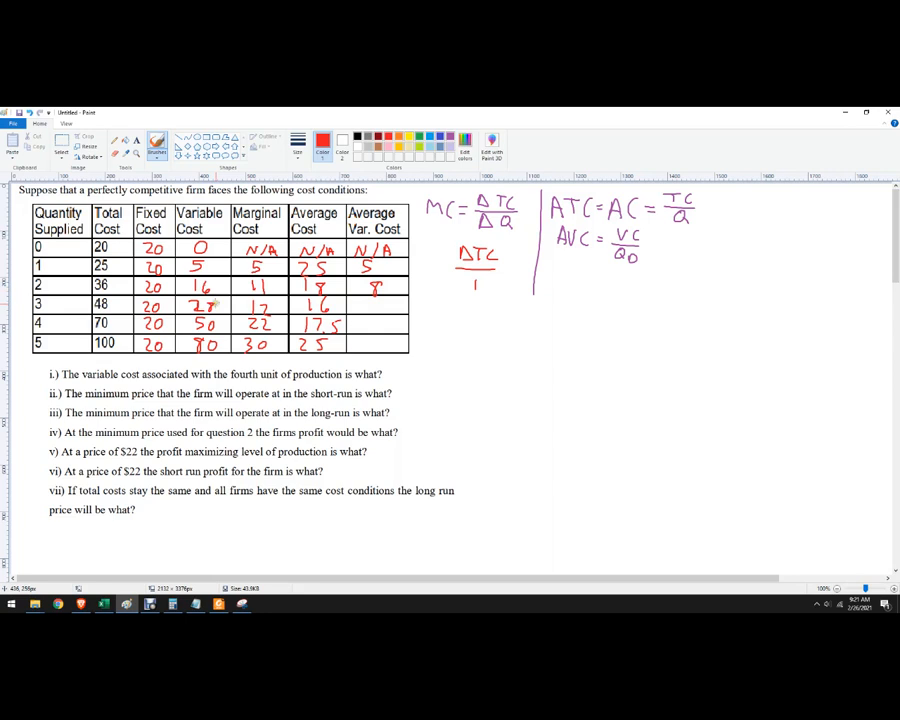
Step: Compute average variable costs 9.33, 12.5 and 16, and write 50 beside question i
left_click(172, 603)
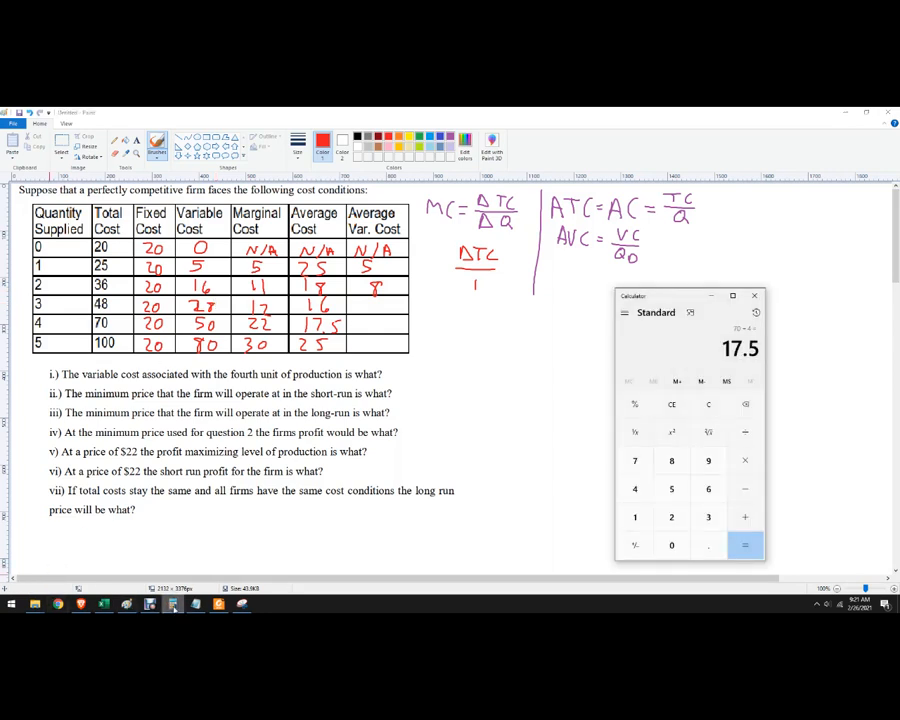
left_click(745, 545)
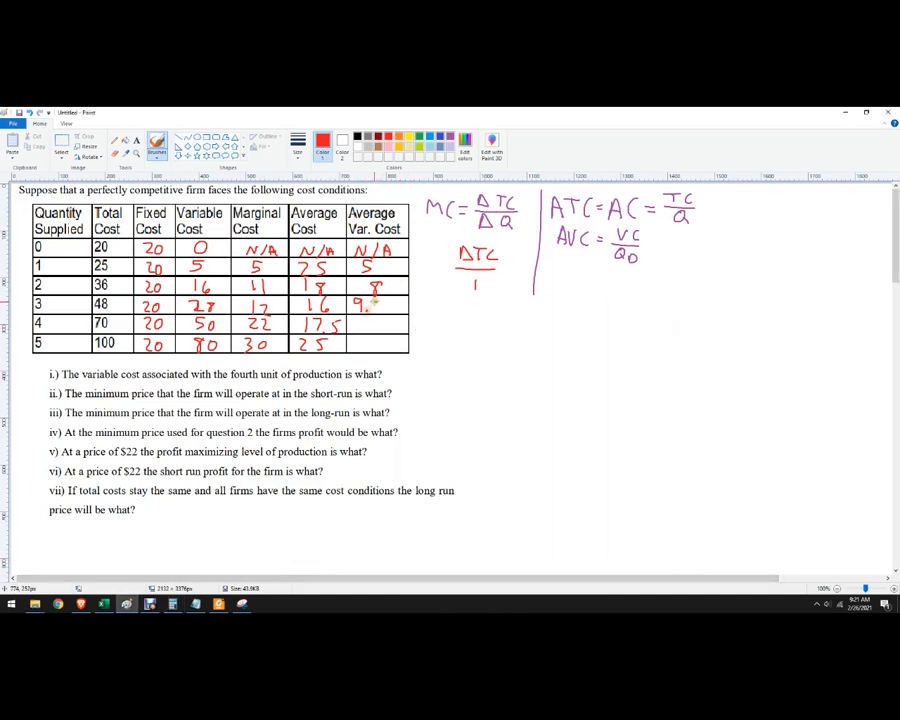
type(".33")
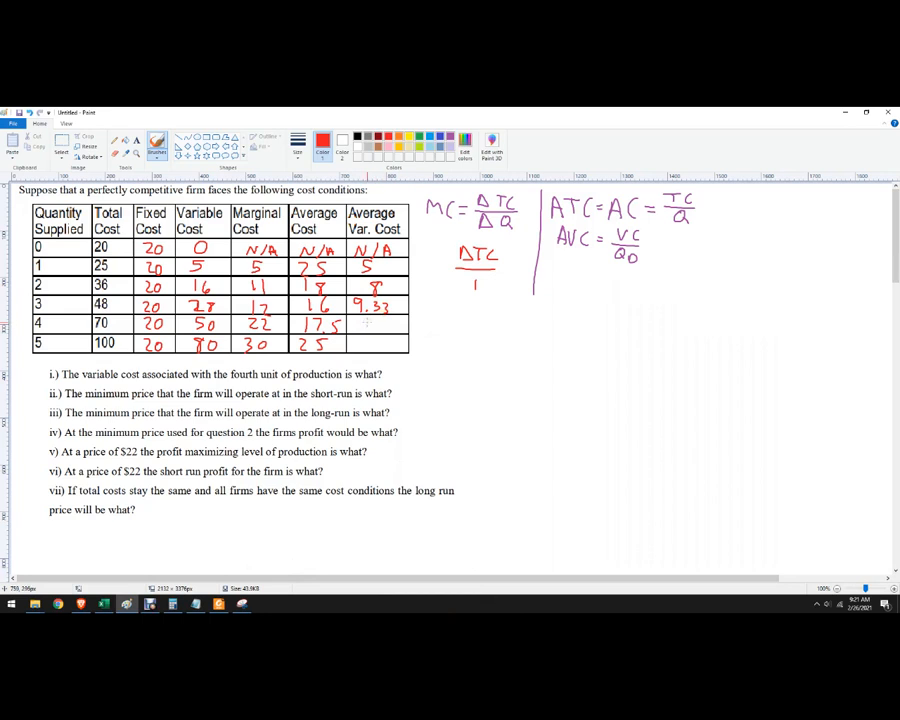
left_click(171, 604)
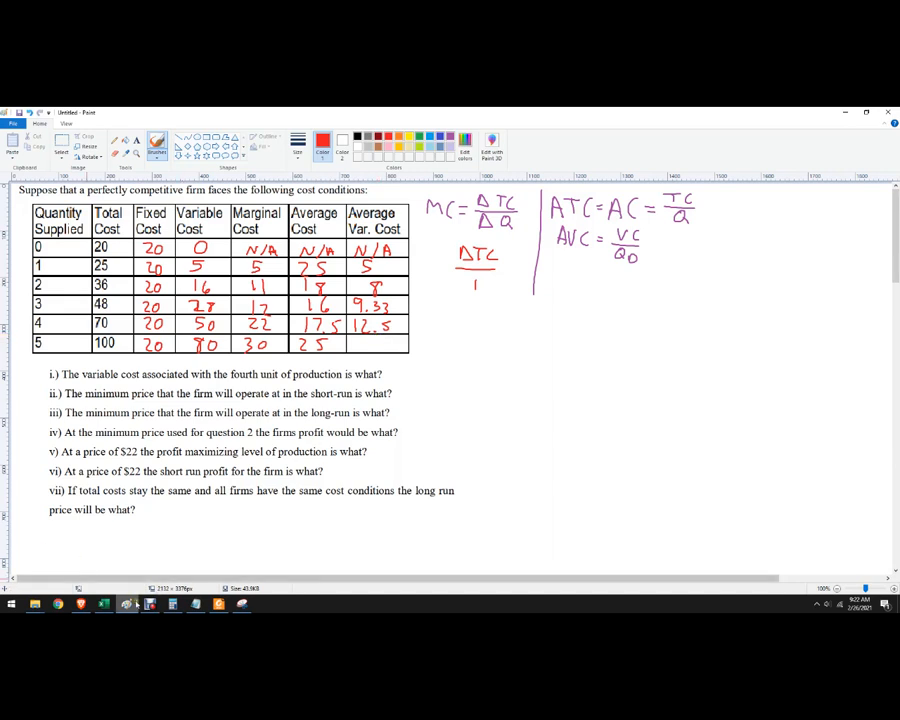
left_click(148, 603)
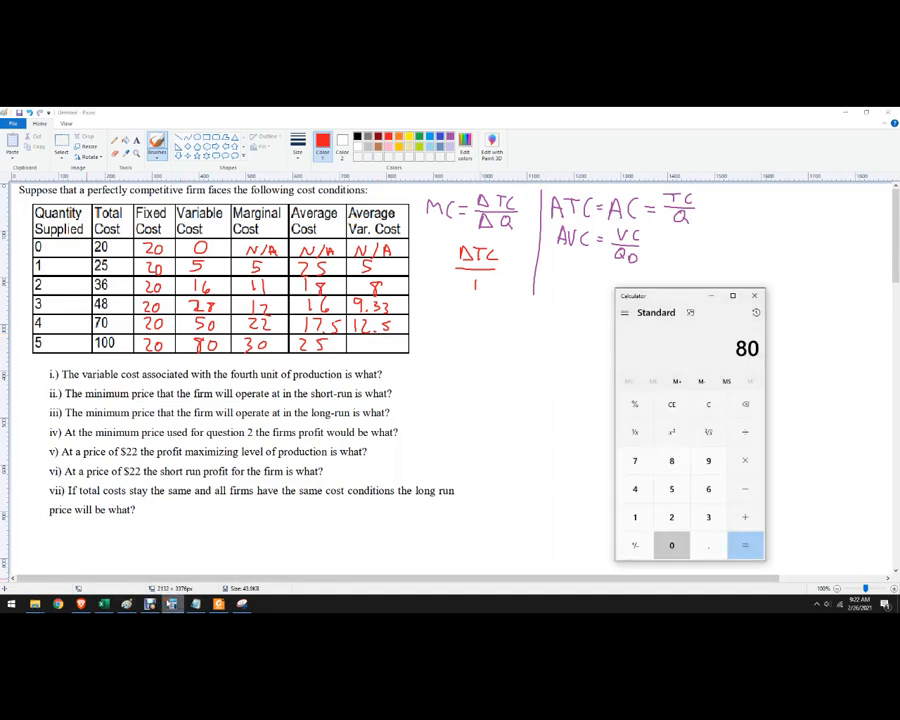
left_click(744, 545)
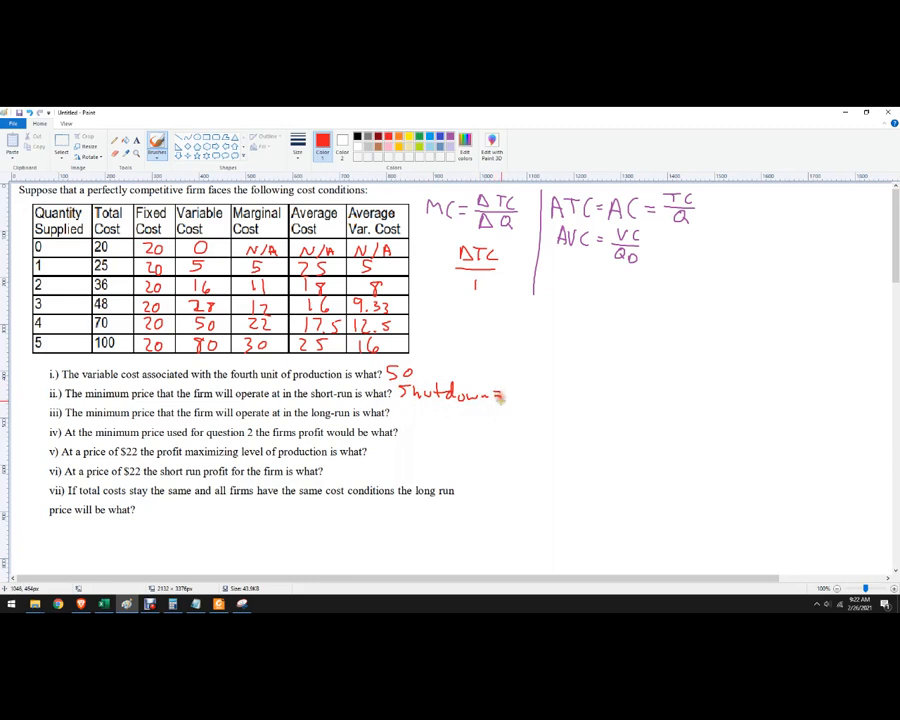
Step: Write 'Shutdown = P<AVC, P=AVC, 5' in red beside question ii
type("P")
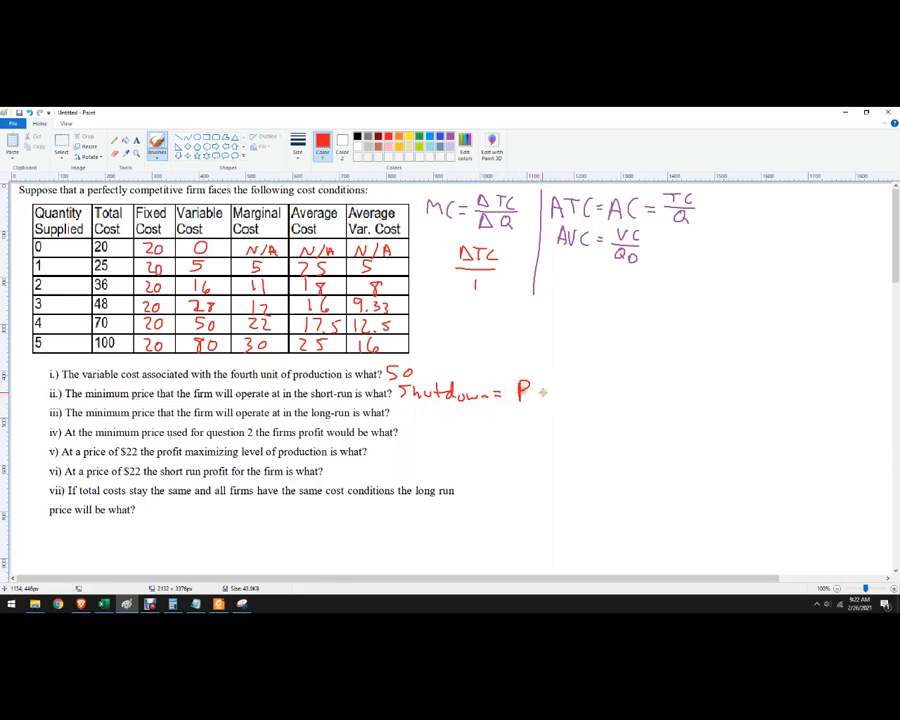
mouse_move(535, 390)
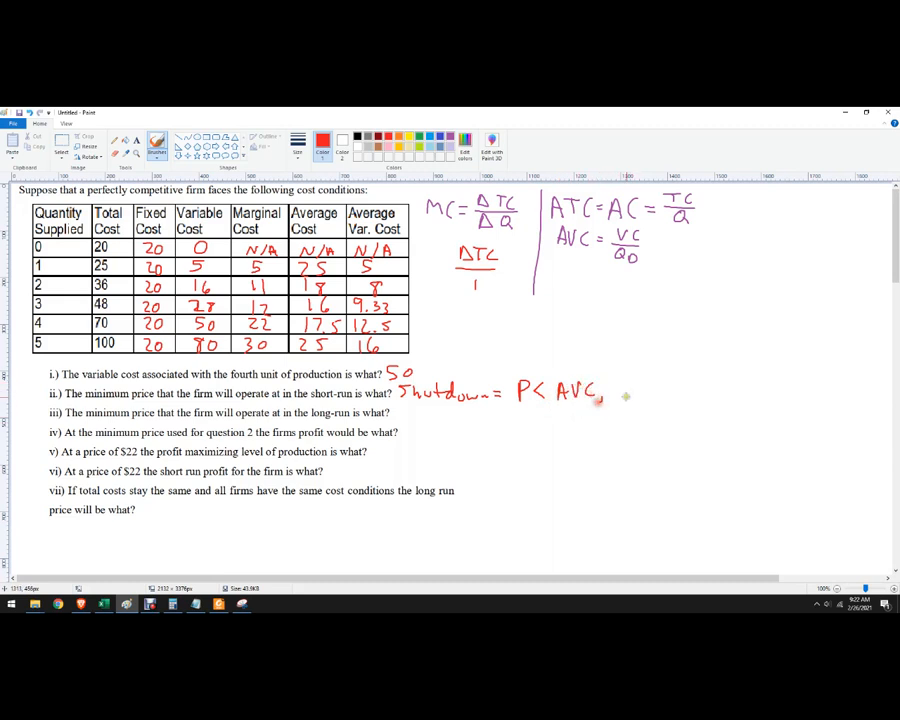
type("P=")
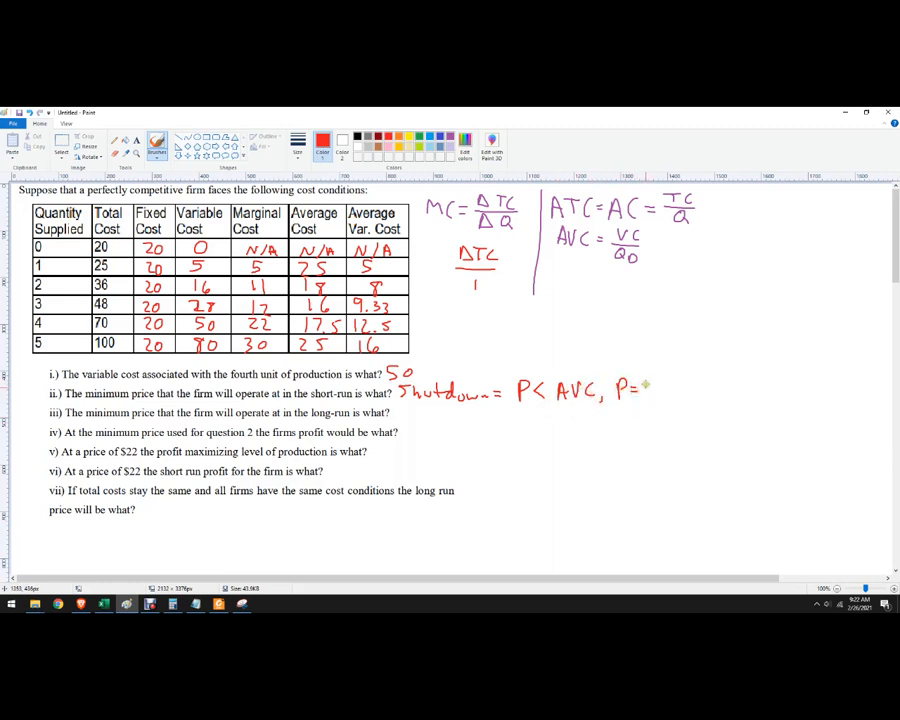
type("AVC,")
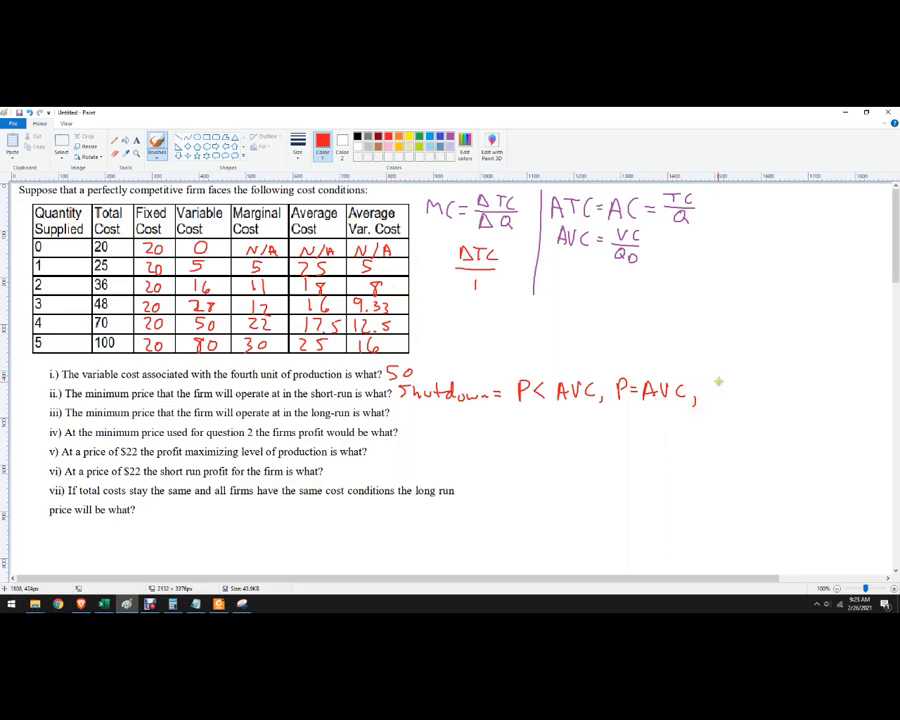
type("5")
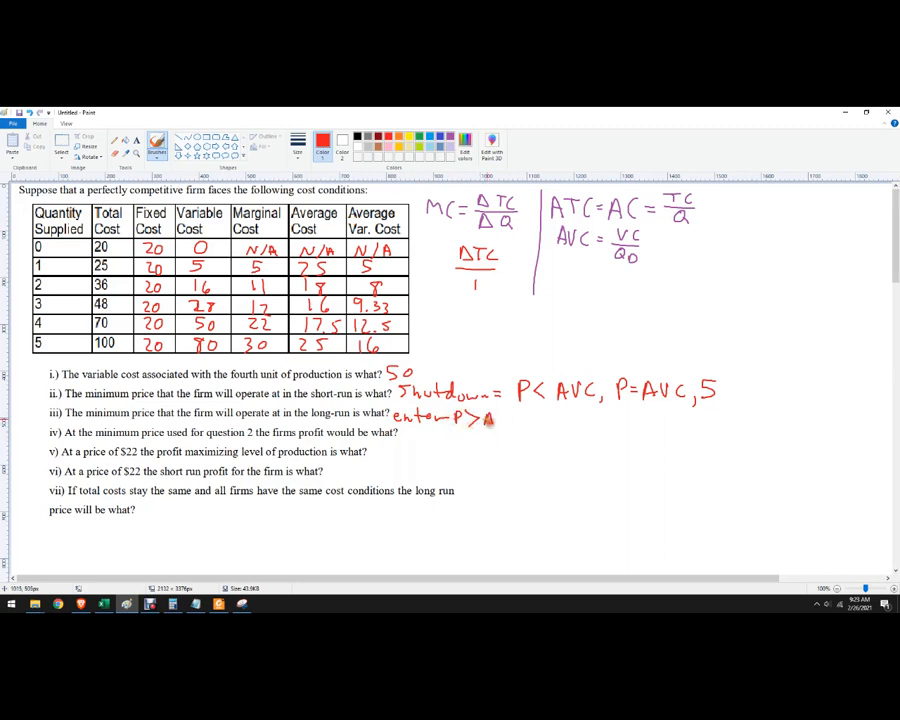
Step: Write 'enter P>ATC, exit P<ATC, 16' in red beside question iii
type("TC ,exit")
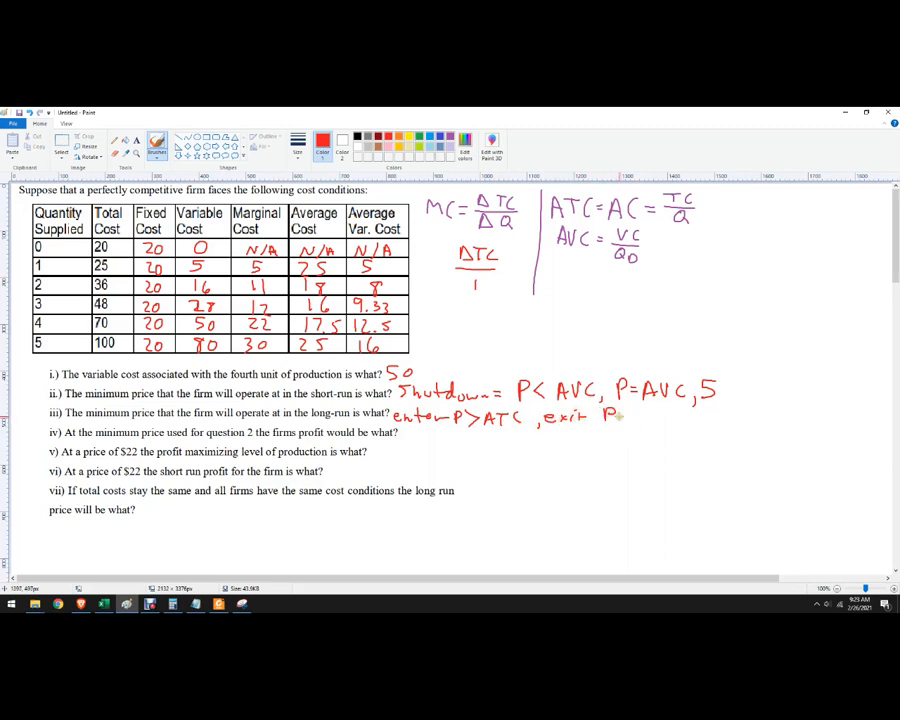
type("P<M")
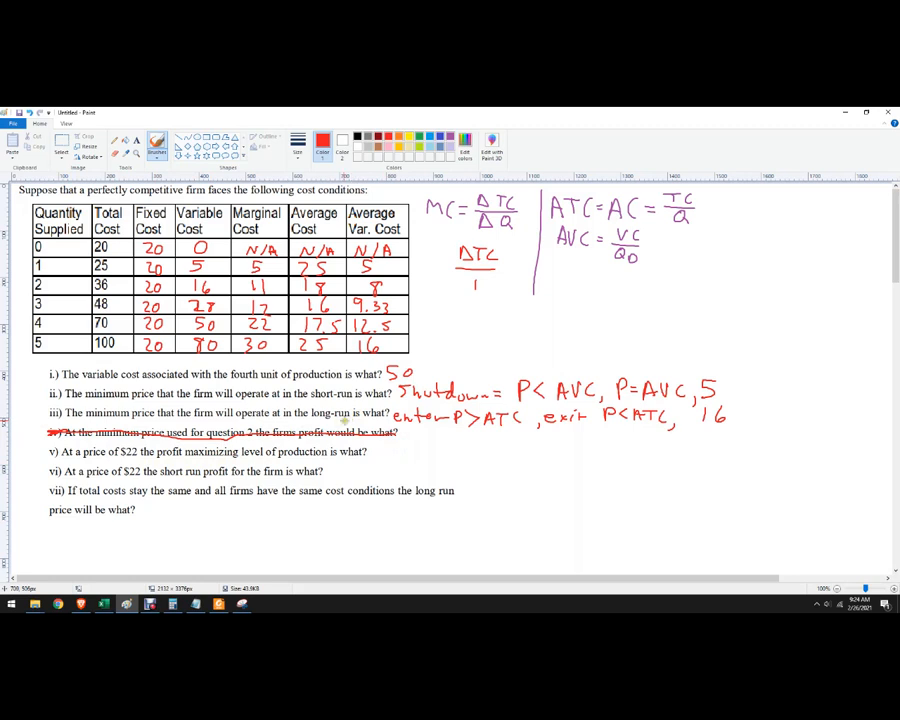
mouse_move(437, 217)
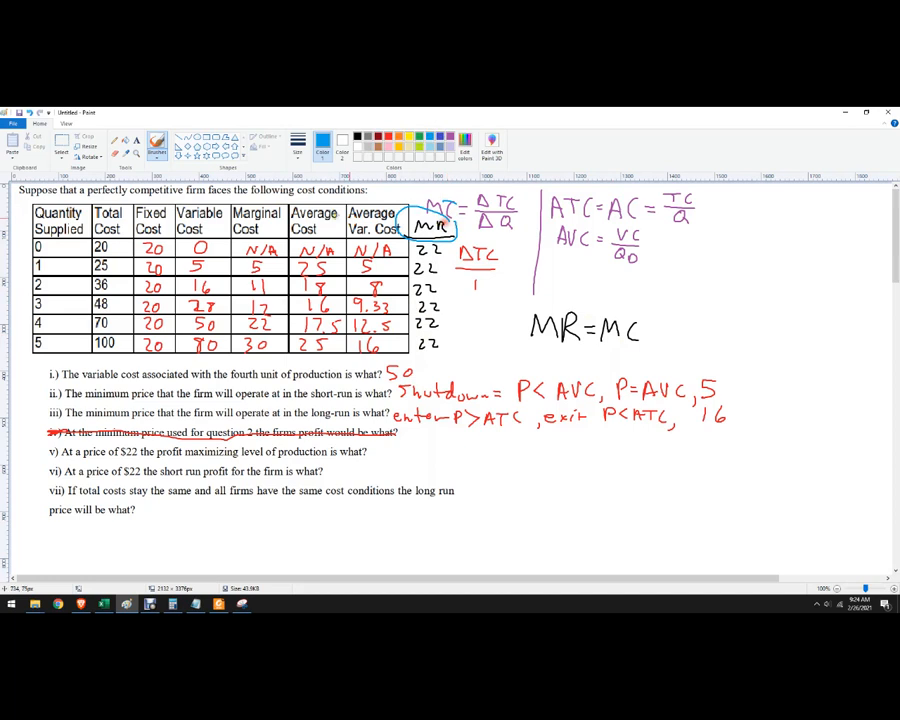
Step: Circle the Marginal Cost heading in blue, write MR=MC, and start answer 4 for question v
left_click_drag(225, 200, 290, 235)
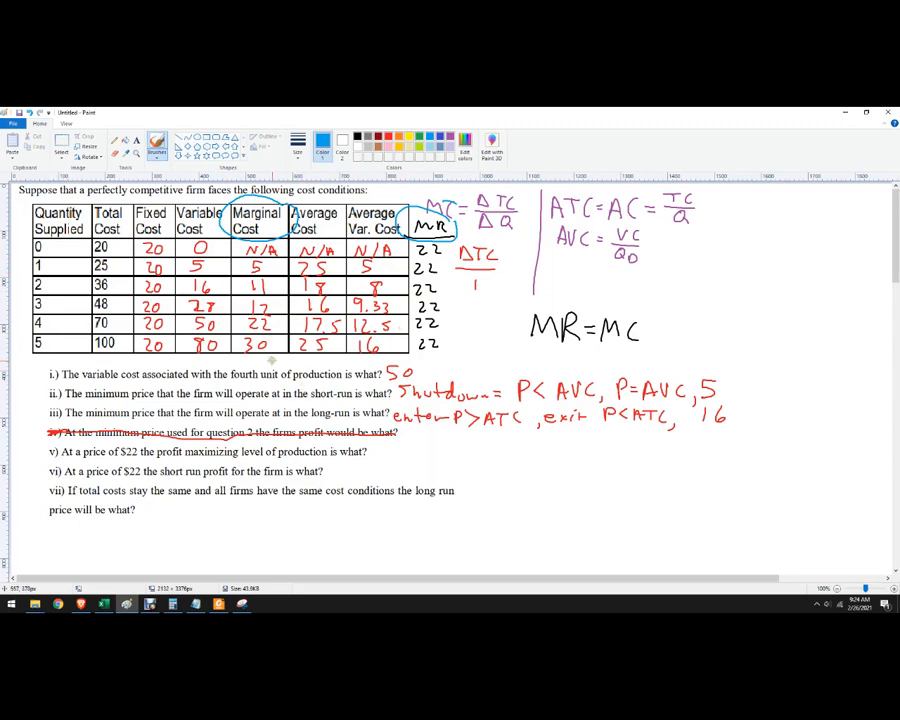
mouse_move(400, 350)
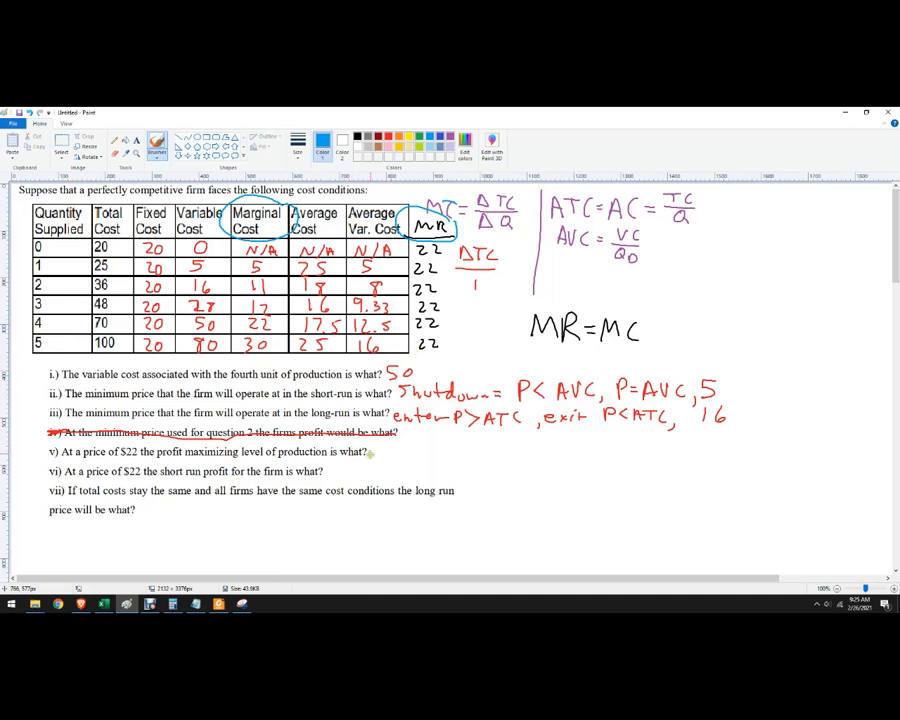
left_click_drag(378, 445, 384, 462)
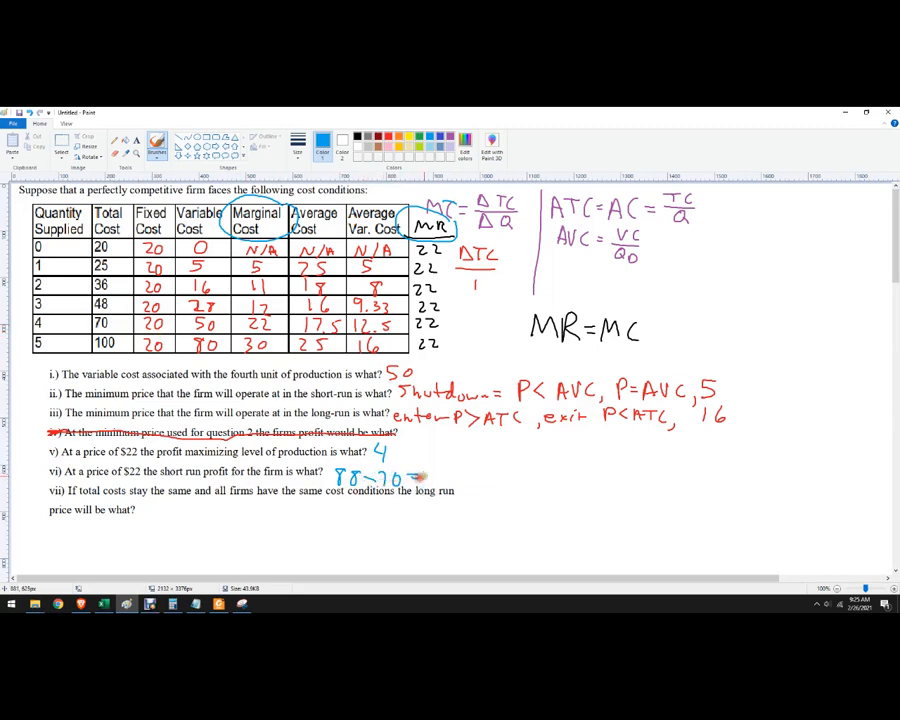
Step: Write '88−70 = 18' in blue beside question vi, after 4 for question v
type("18")
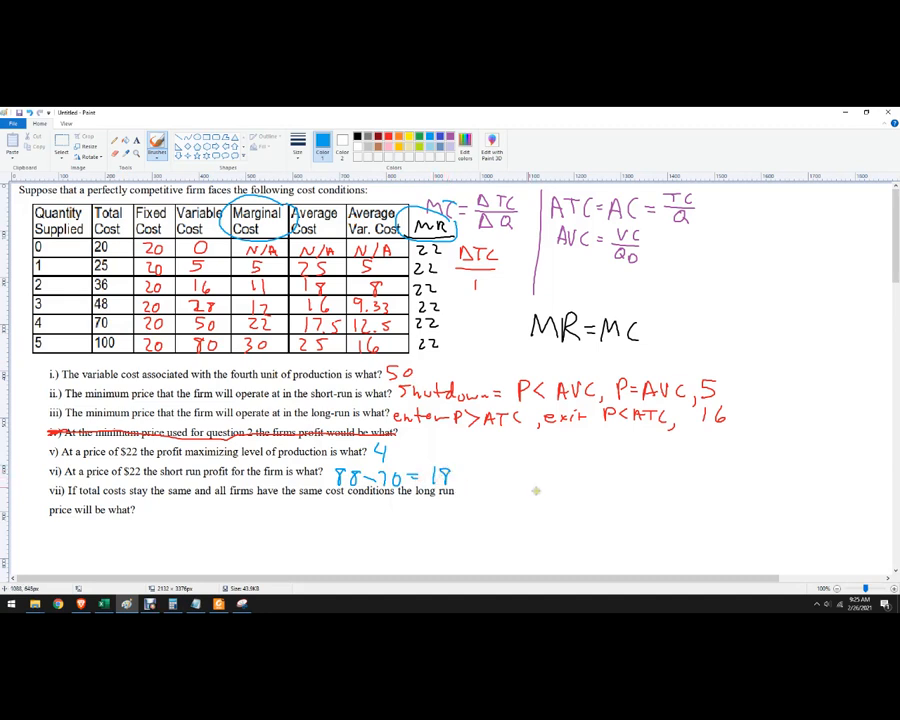
mouse_move(504, 478)
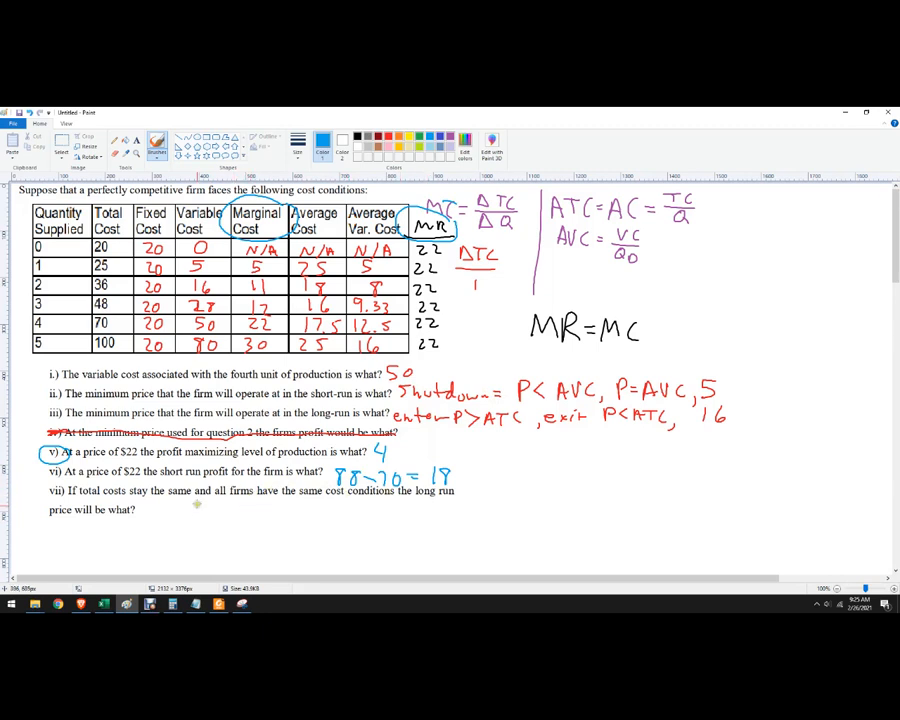
Step: Write 'LR EQ = P=MC=ATC' under question vii
left_click_drag(145, 515, 185, 525)
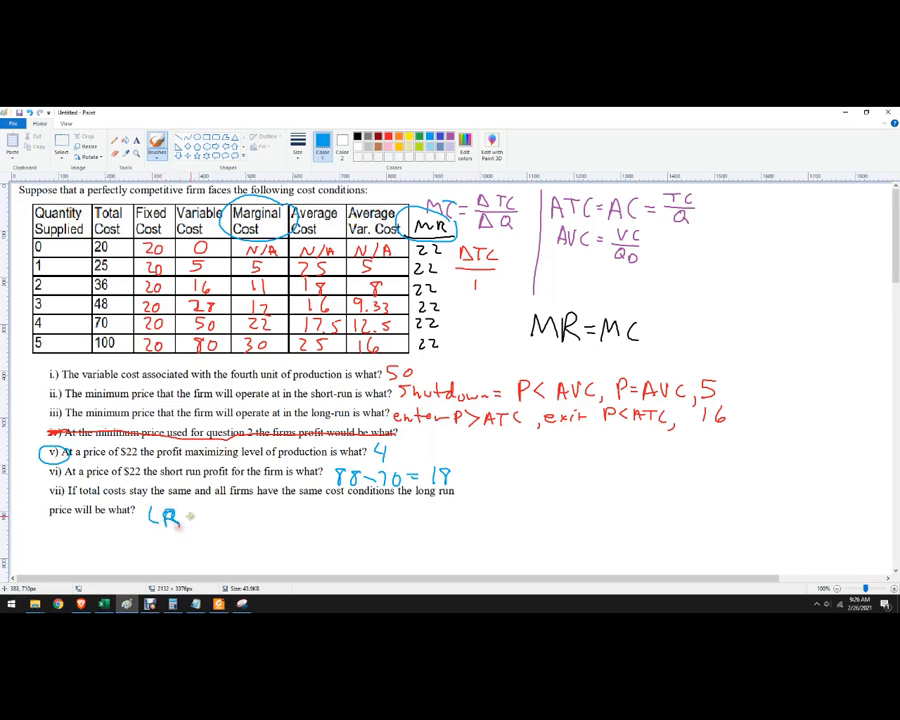
type("EQ =")
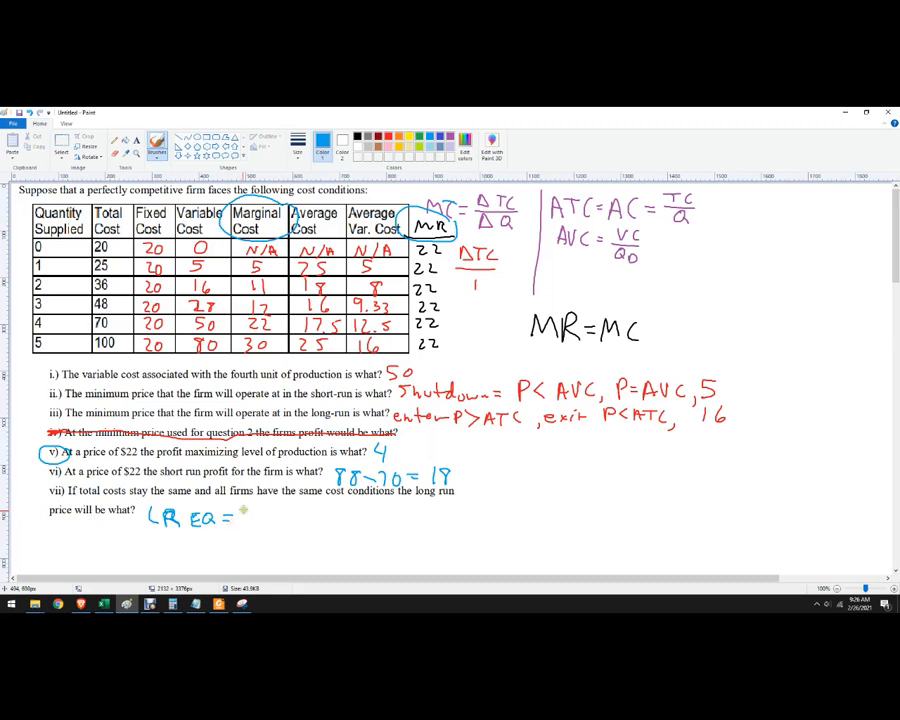
type("P=")
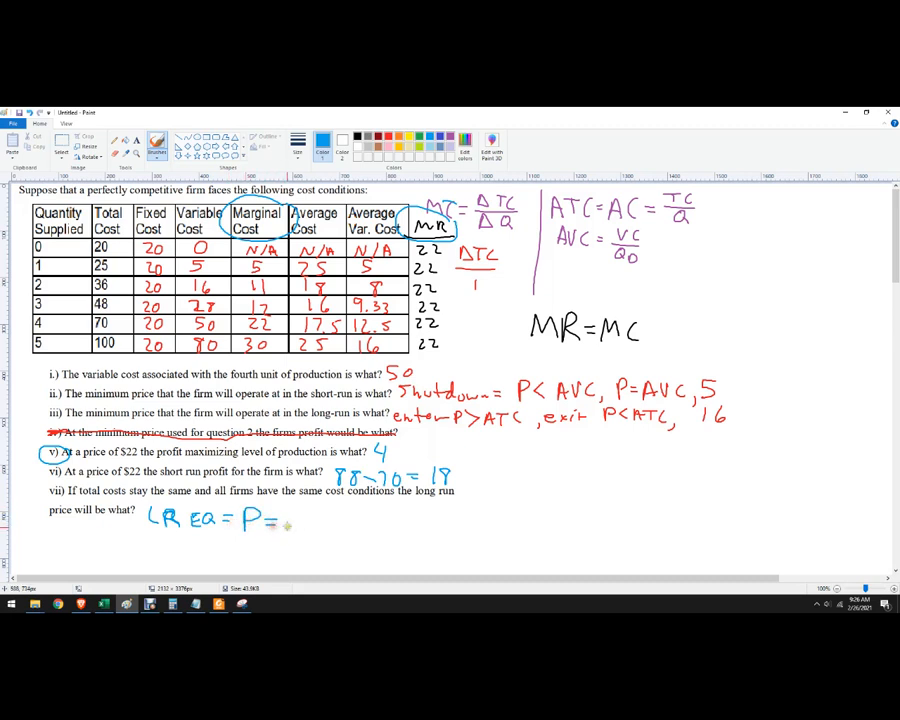
type("MC=ATC")
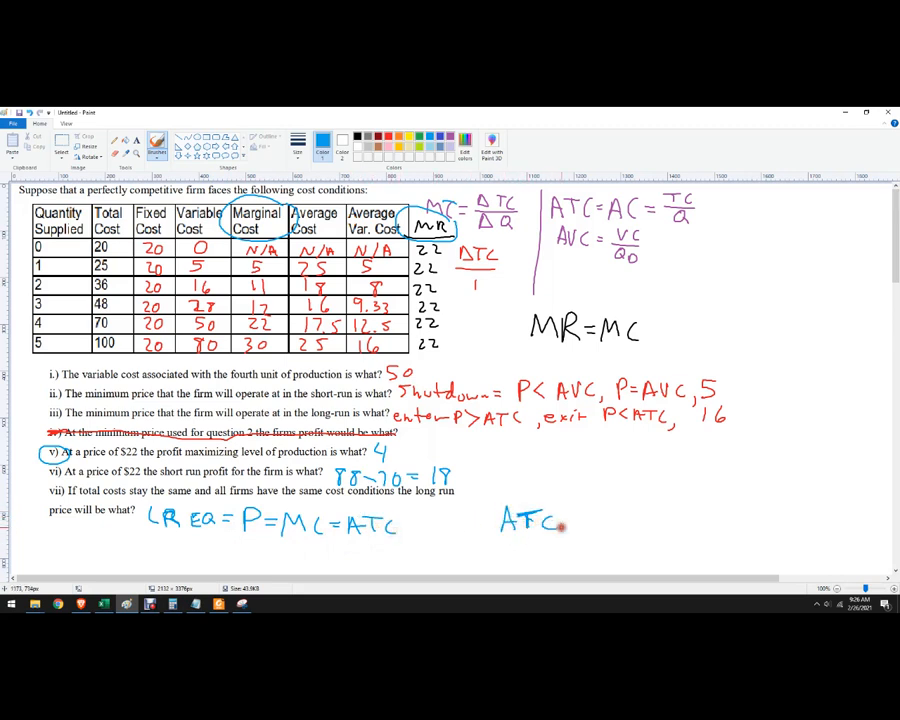
Step: Write 'ATCmin = MC' to the right and draw a box around it
type("min =")
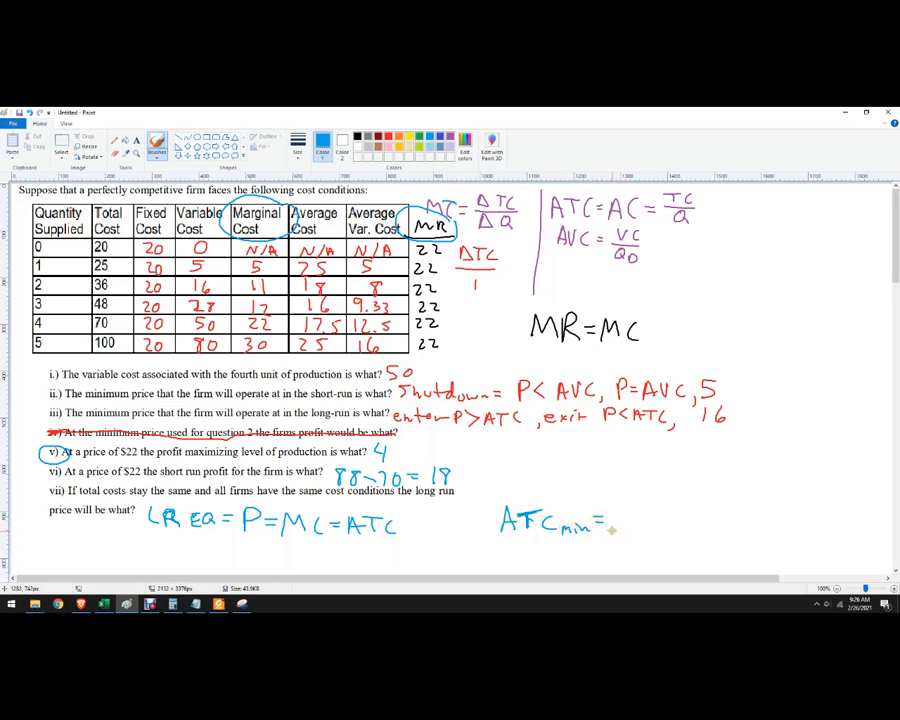
left_click_drag(605, 525, 660, 525)
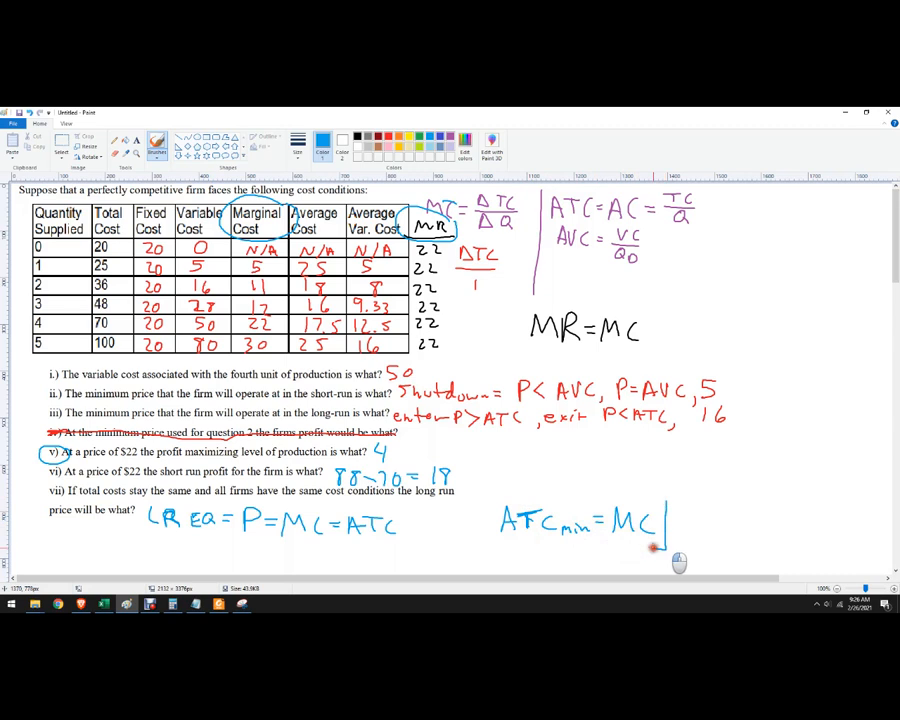
left_click_drag(490, 500, 665, 550)
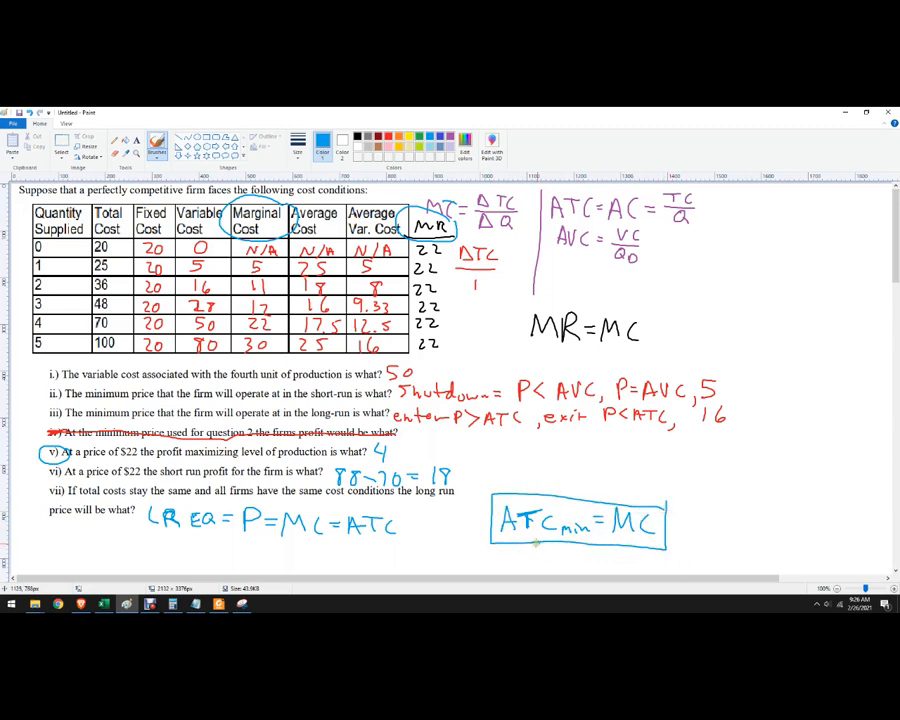